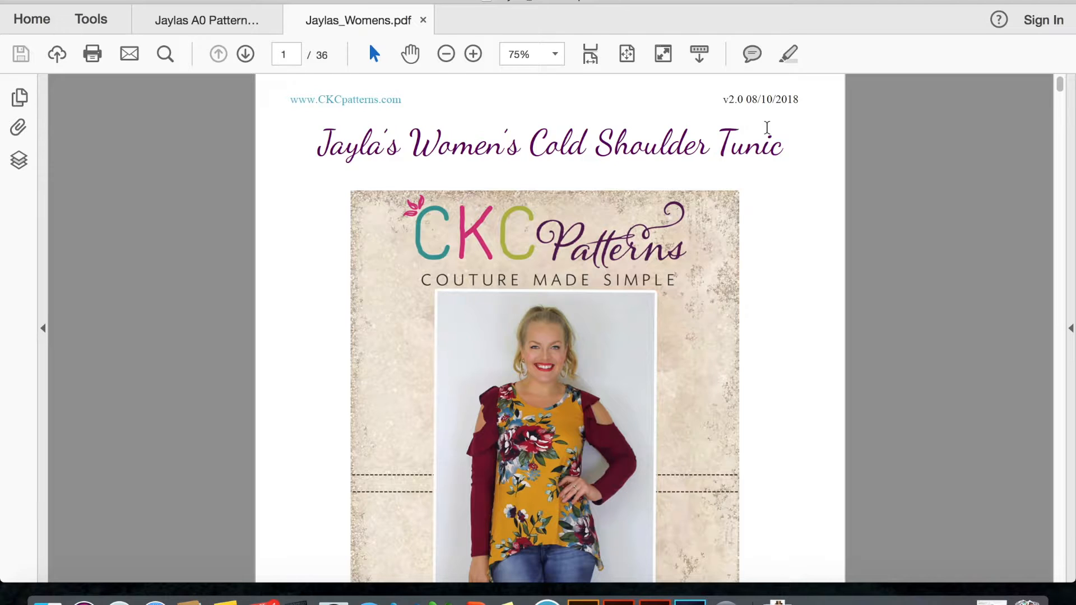
Browse the Cold Shoulder Tunic pattern from the cover down to the page 13 neckline piece
scroll("down", 3)
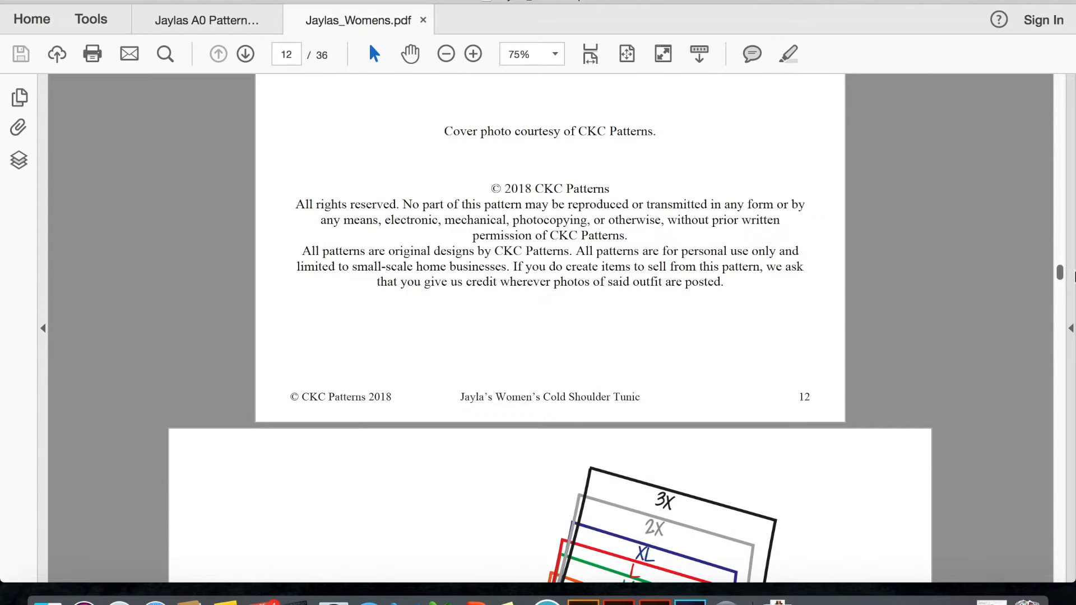
scroll("down", 3)
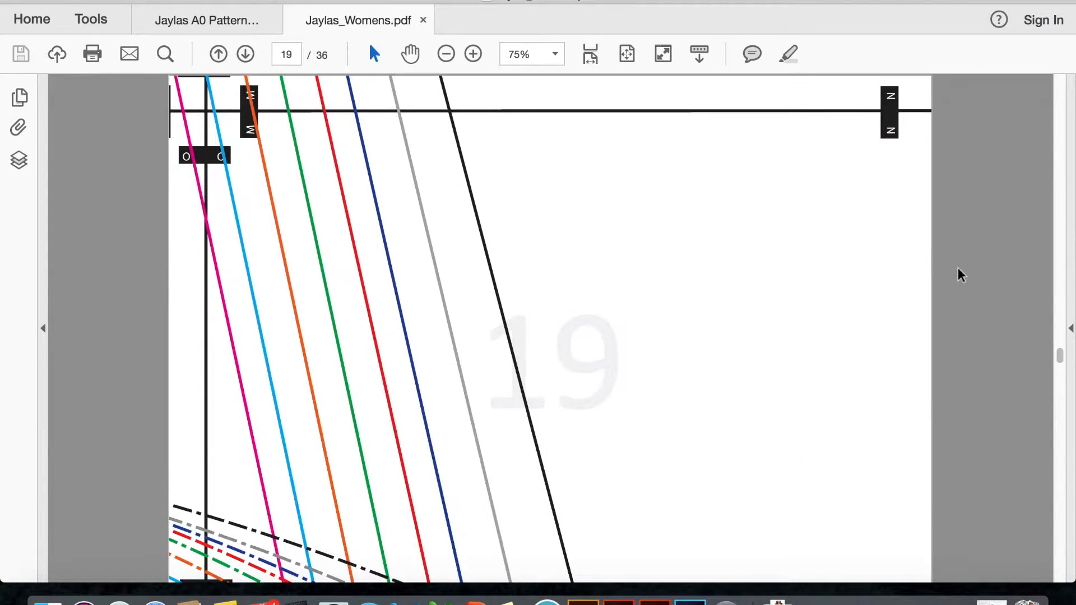
scroll("down", 3)
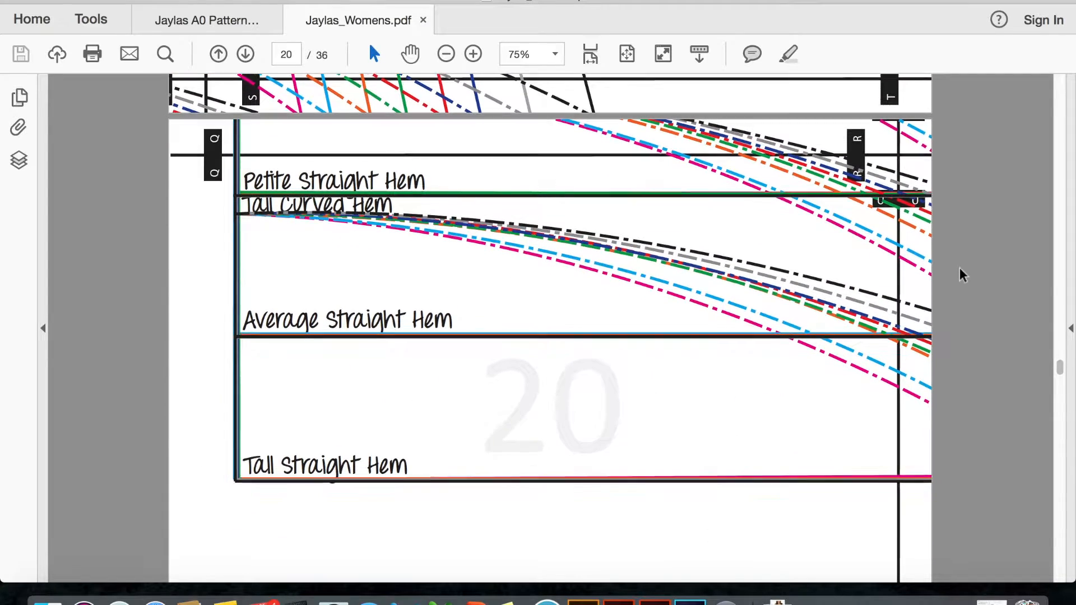
scroll("down", 3)
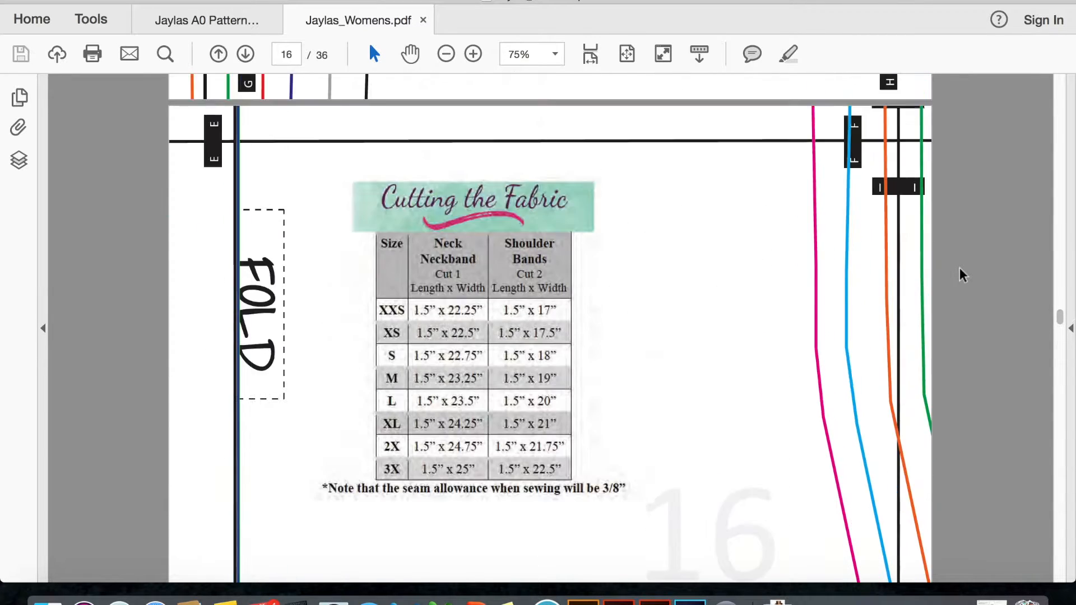
left_click(218, 53)
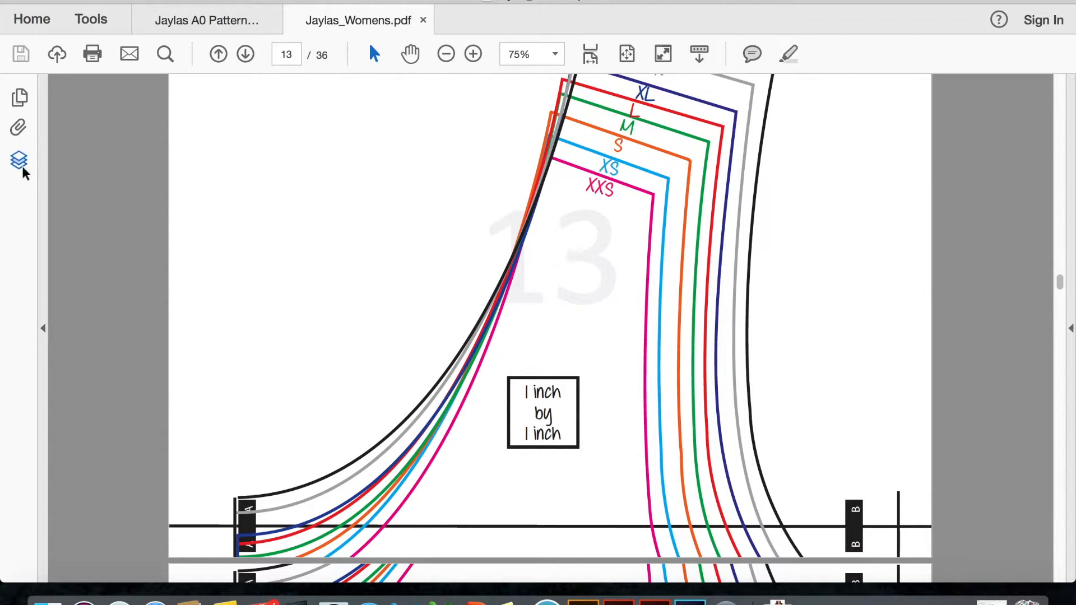
In the Layers panel, hide the 3X, 2X and XS size layers, keeping M visible
left_click(18, 160)
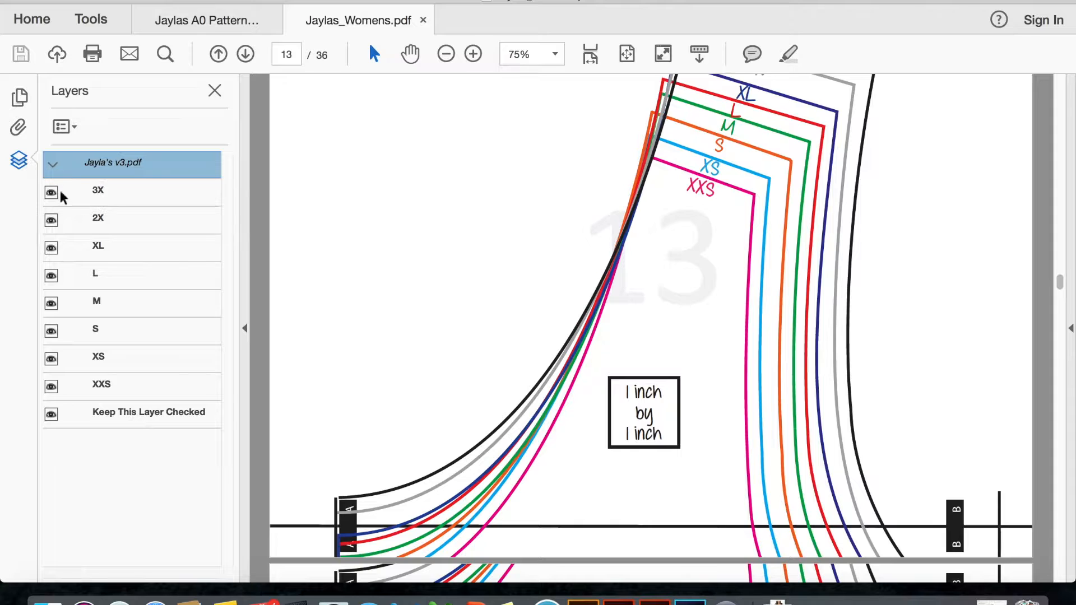
left_click(51, 192)
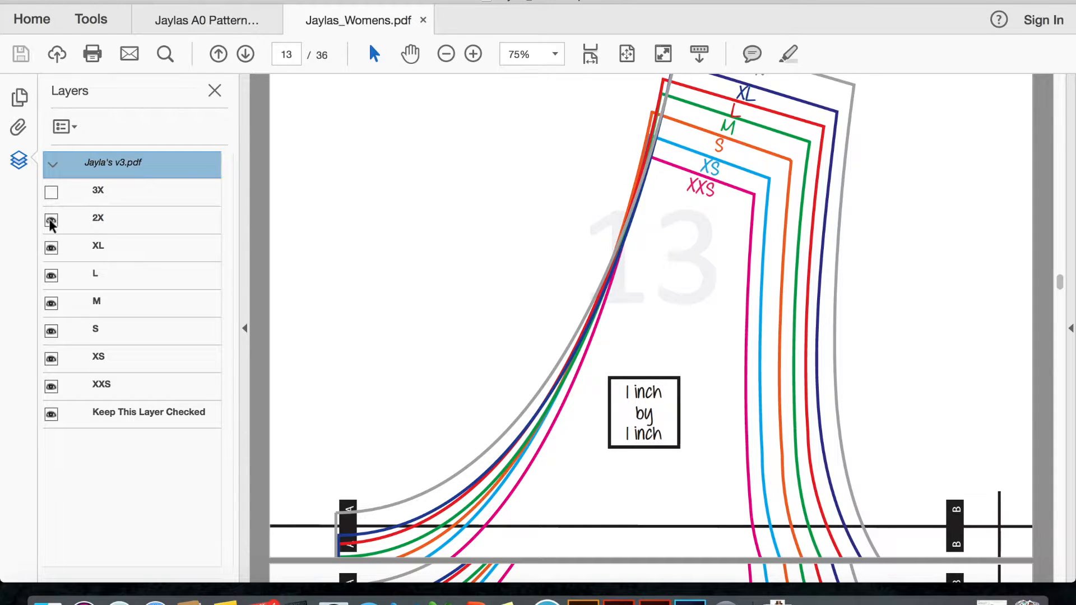
left_click(51, 248)
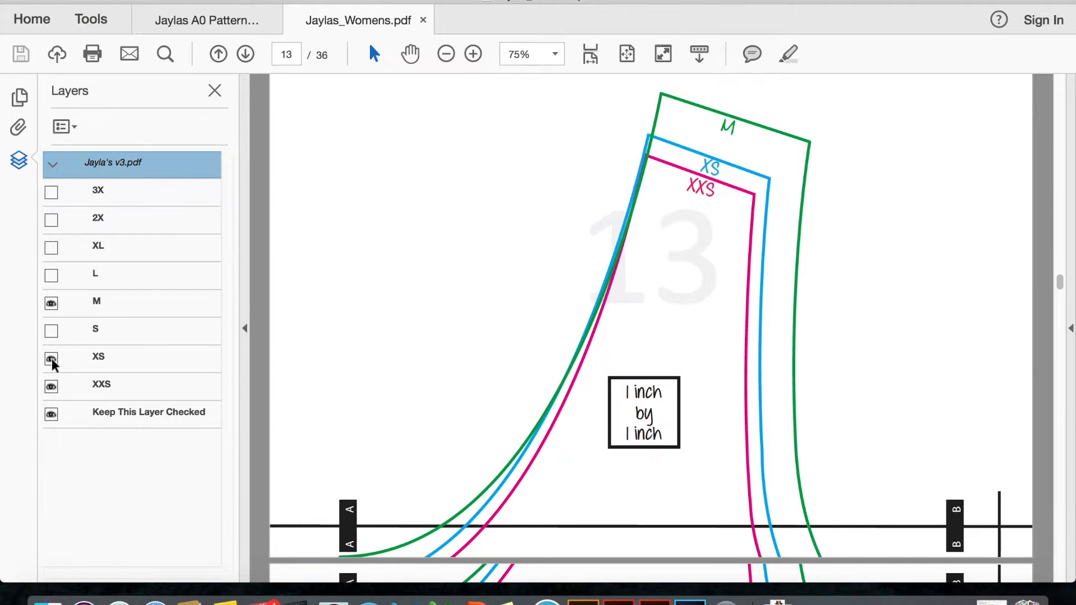
left_click(51, 358)
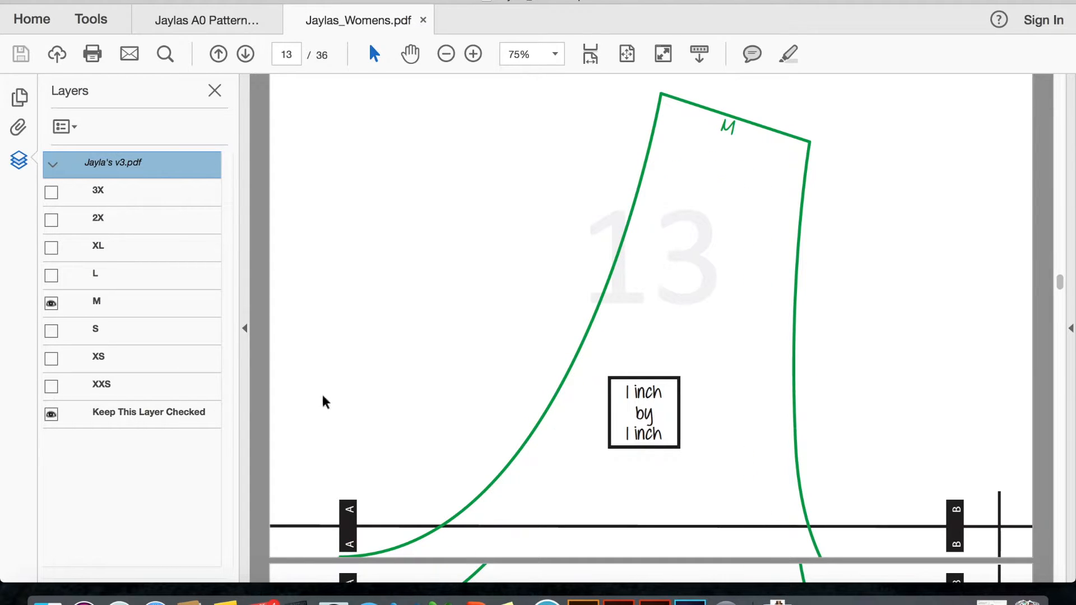
left_click(214, 89)
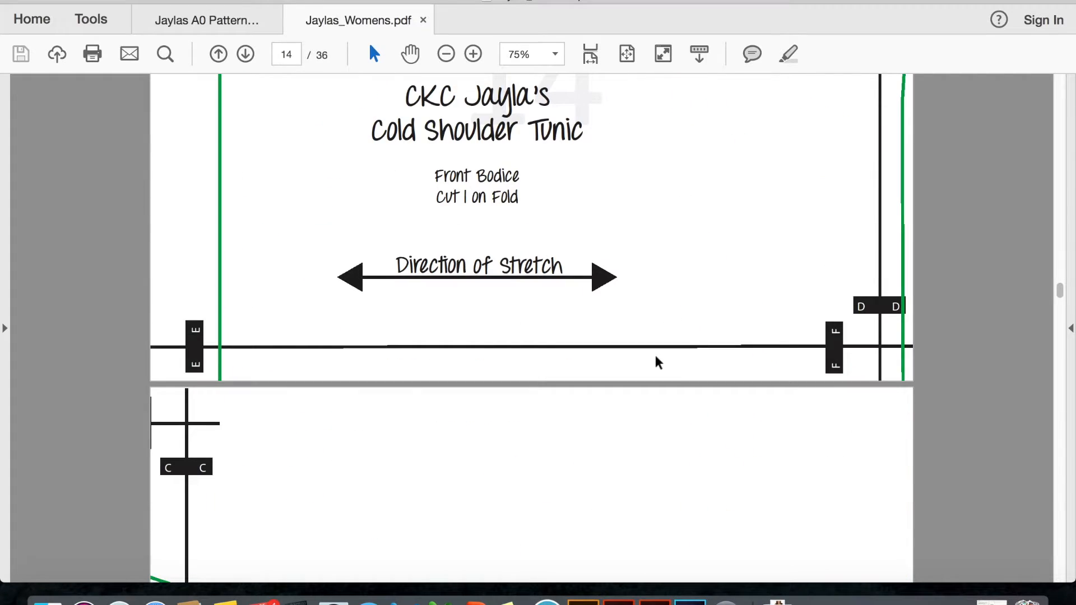
Scroll to the page 5 Print Saver key and reopen the Layers panel
scroll("down", 3)
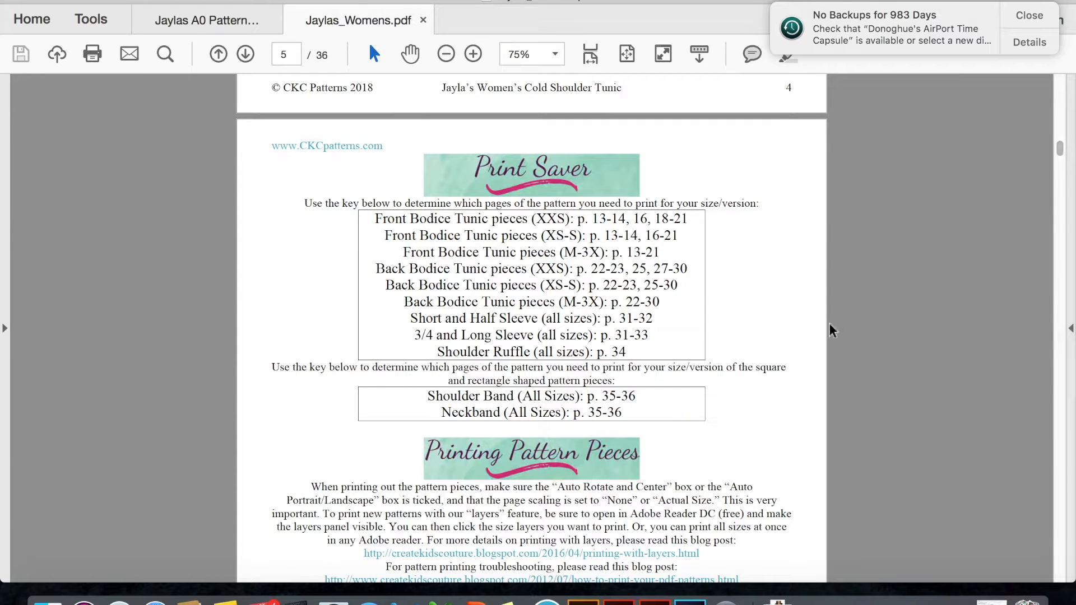
scroll("down", 3)
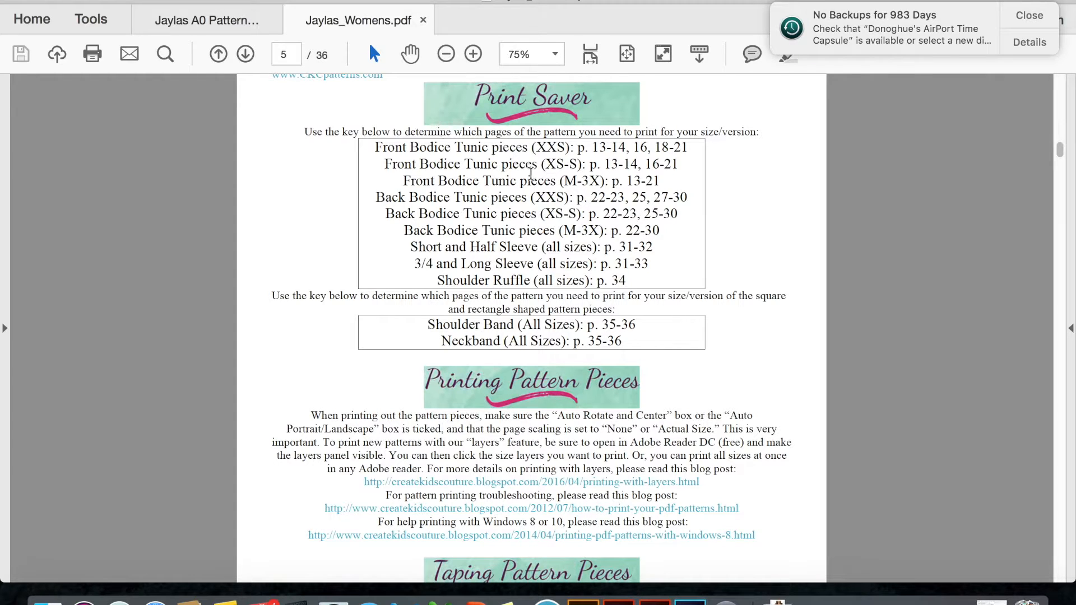
mouse_move(573, 185)
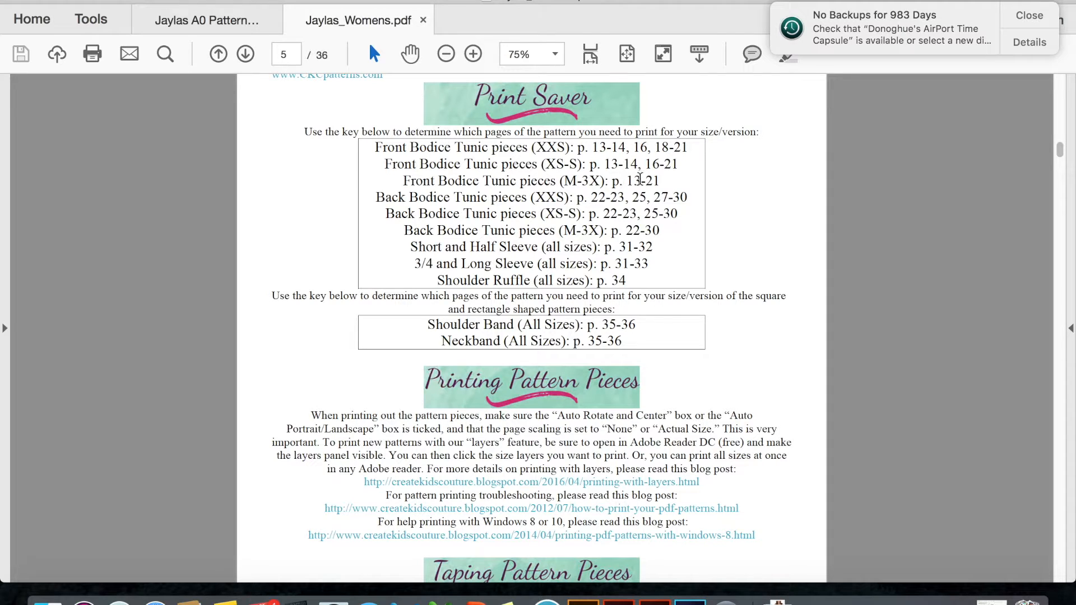
mouse_move(657, 180)
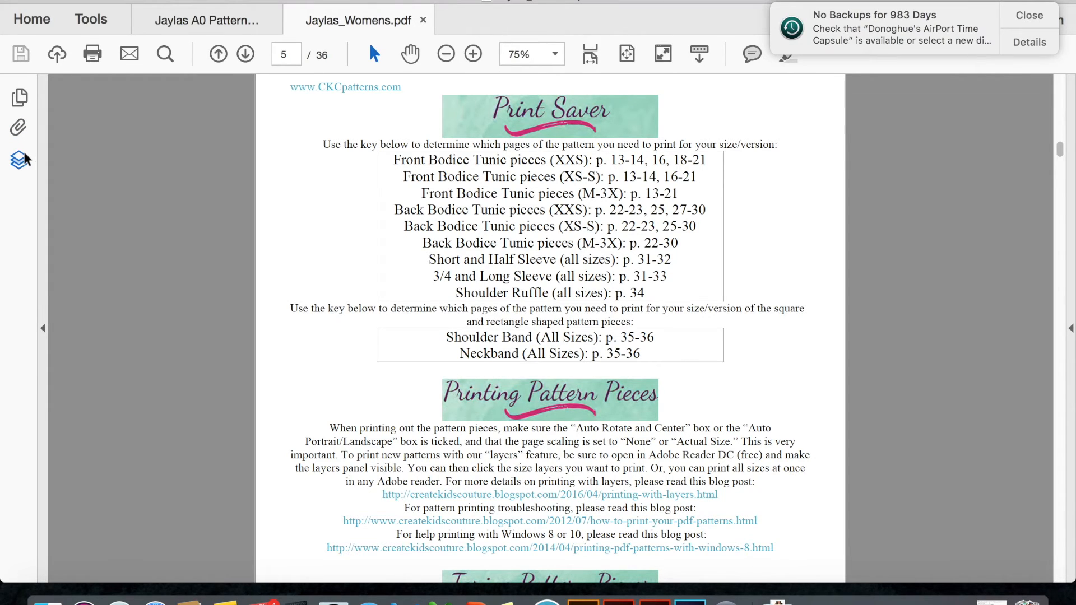
left_click(19, 160)
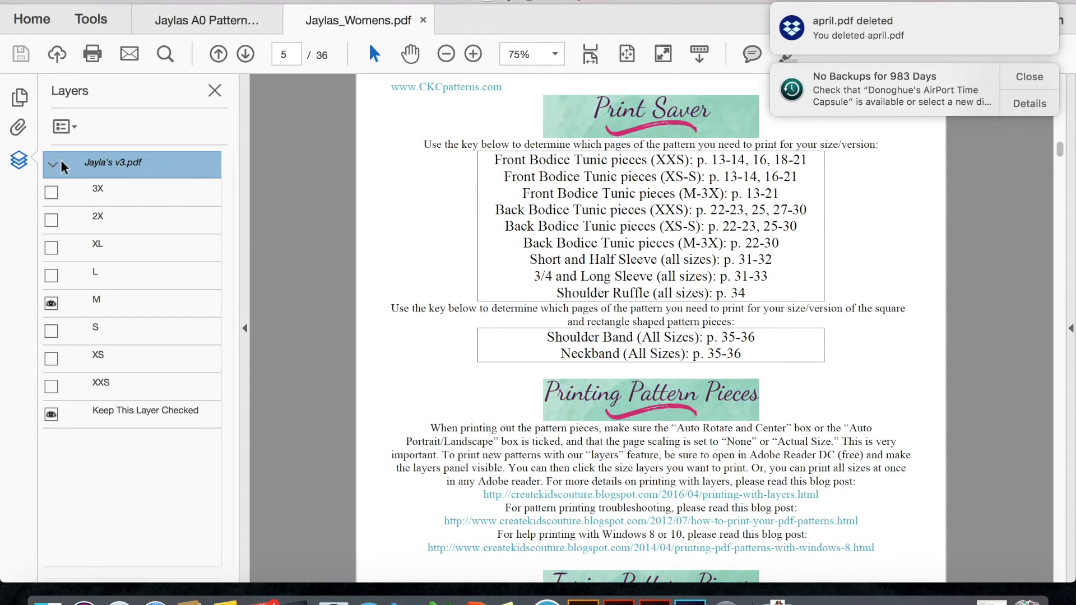
mouse_move(71, 108)
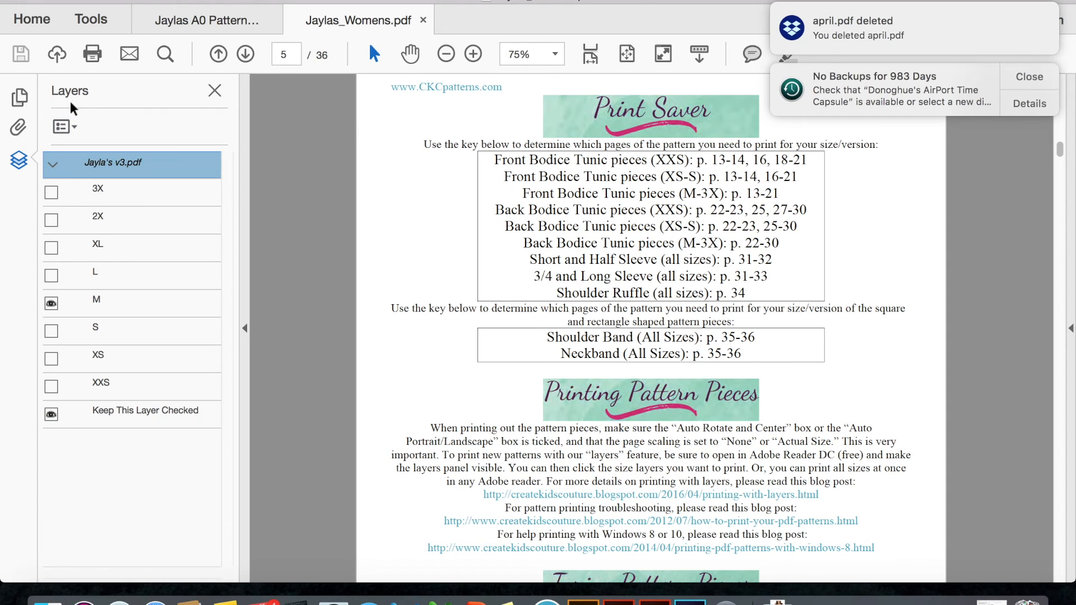